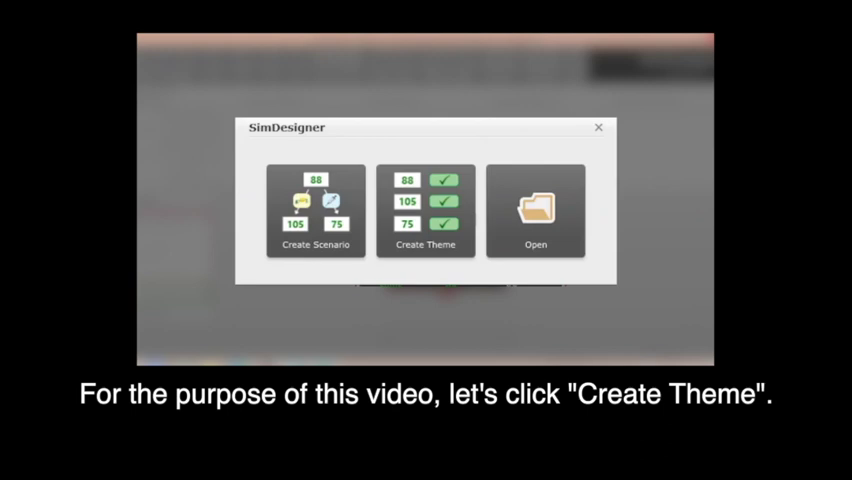
Create a SimMan 3G theme named 'AFib'.
left_click(425, 210)
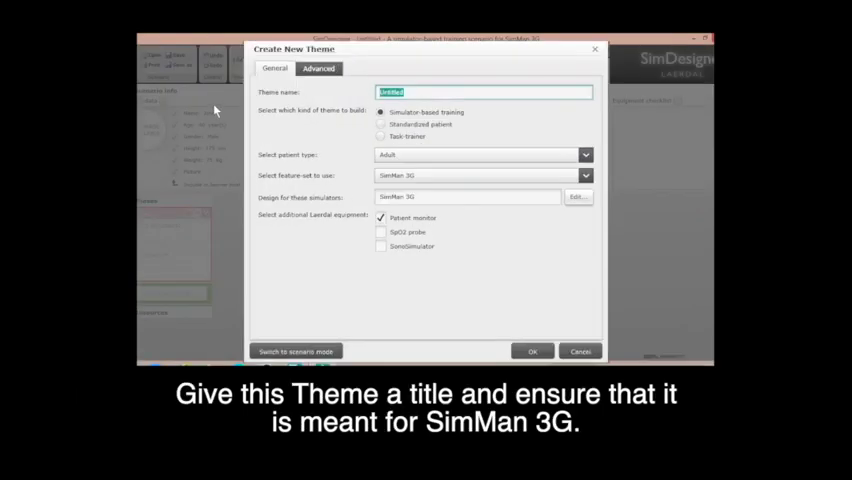
type("A")
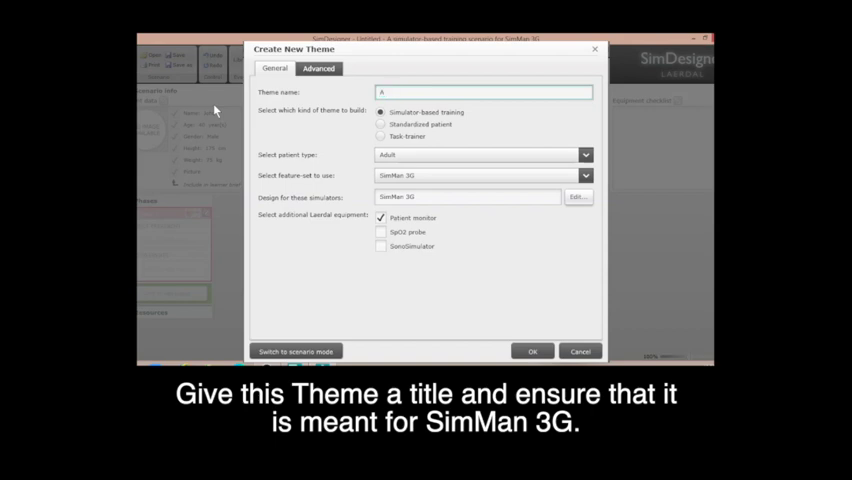
type("F")
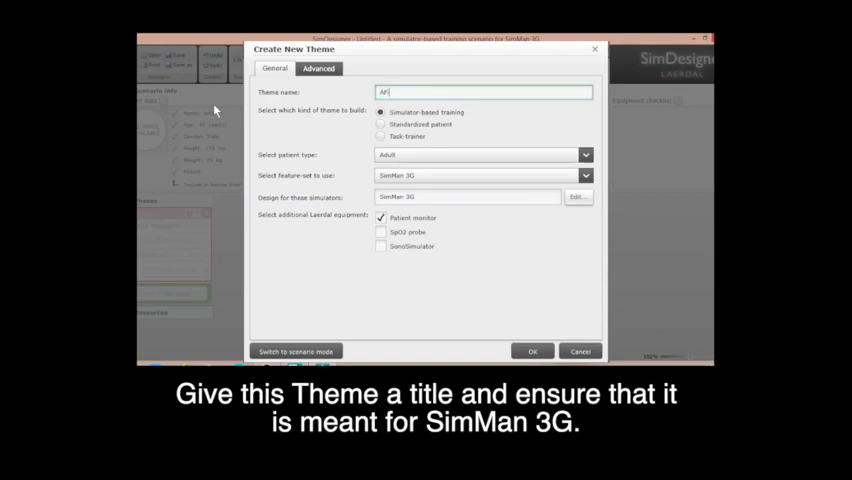
type("b")
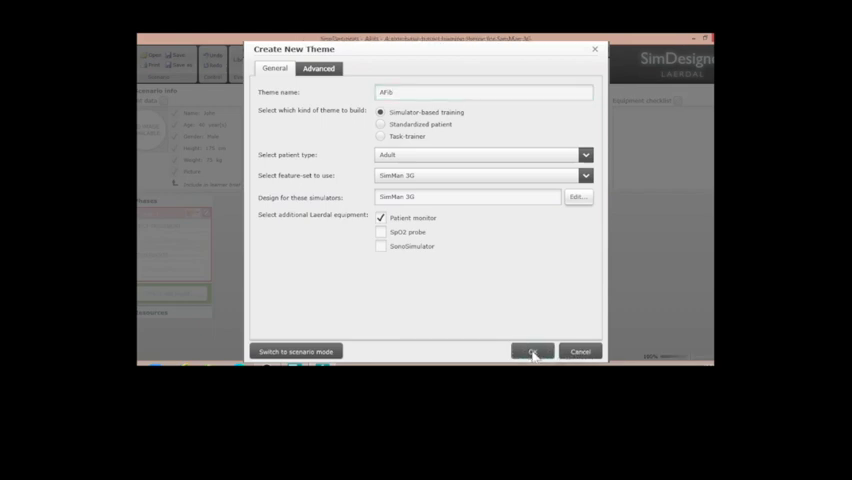
left_click(532, 351)
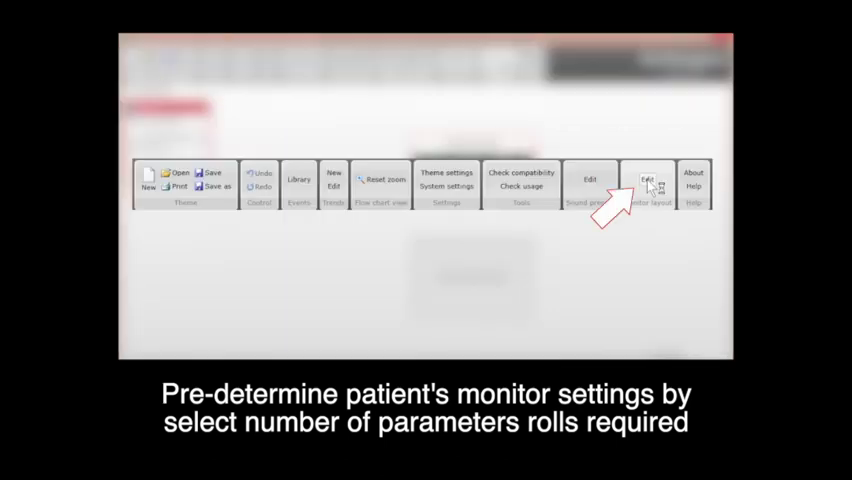
Load the 3wave.monlt monitor layout and set Waveform 2 to Arterial BP.
left_click(648, 180)
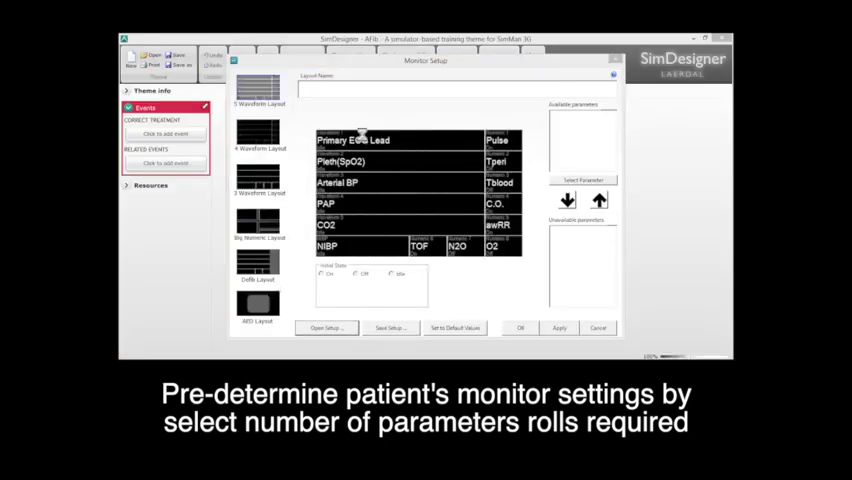
left_click(325, 327)
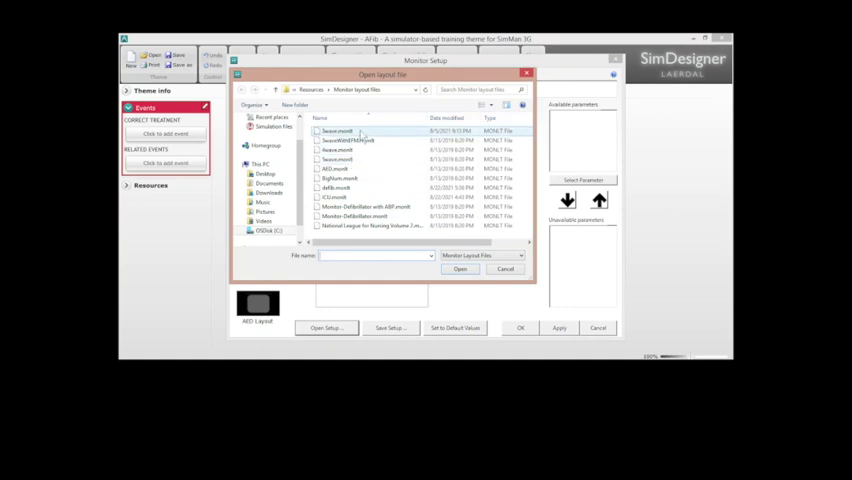
left_click(337, 131)
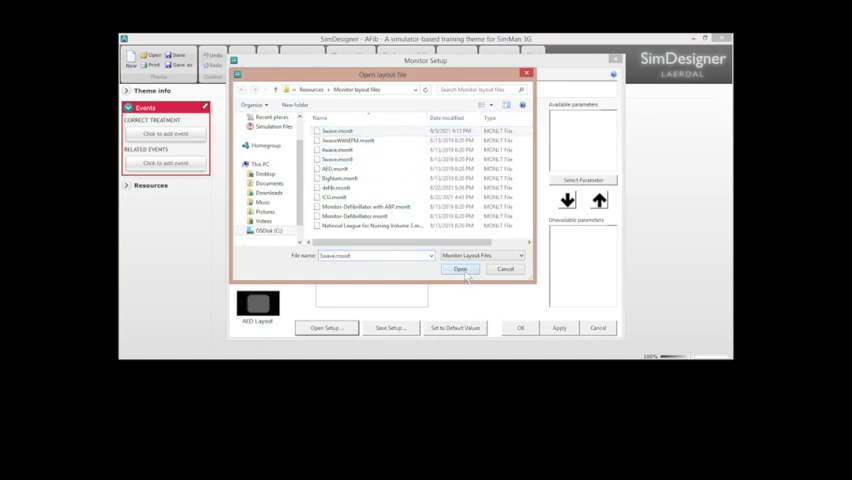
left_click(459, 269)
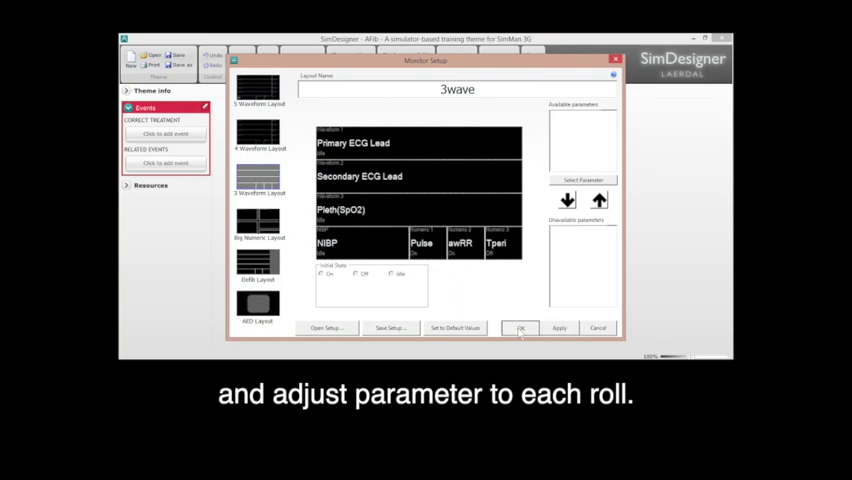
mouse_move(562, 330)
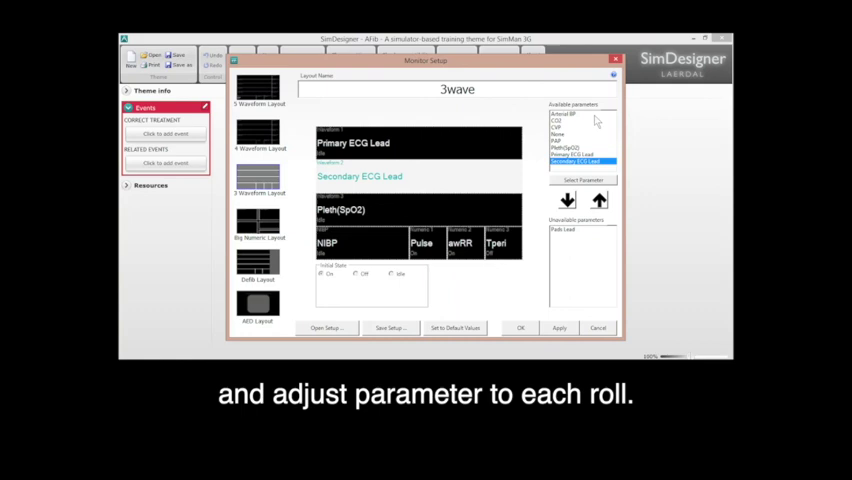
left_click(567, 113)
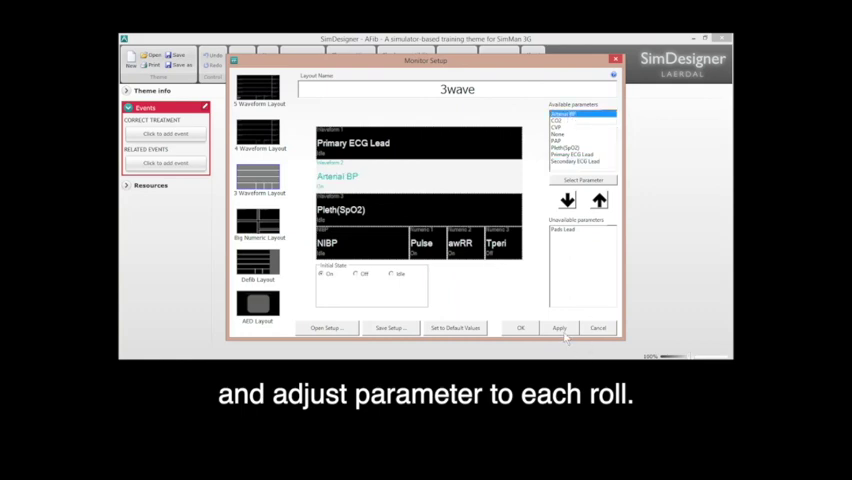
left_click(520, 327)
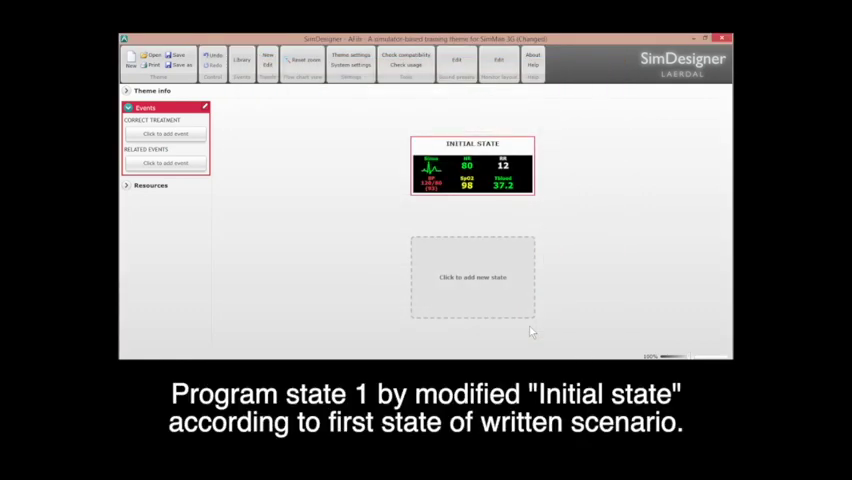
mouse_move(530, 310)
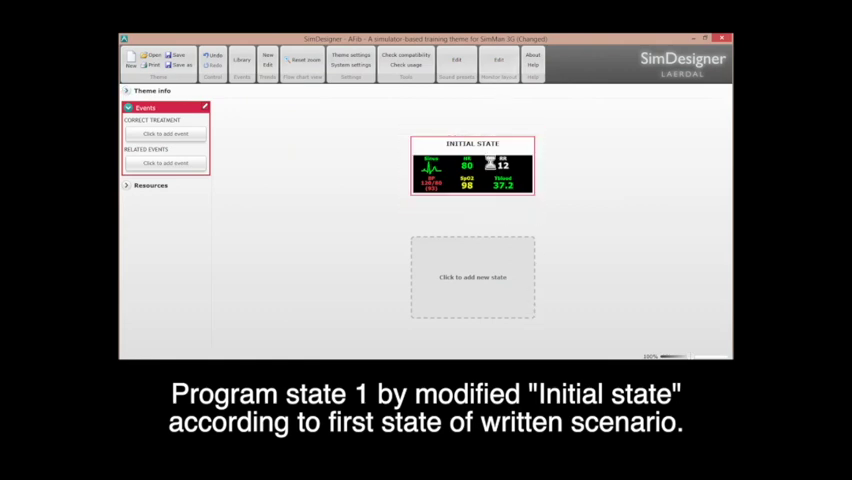
Rename Initial State to 'Baseline' with short description 'Stable AFib'.
double_click(472, 167)
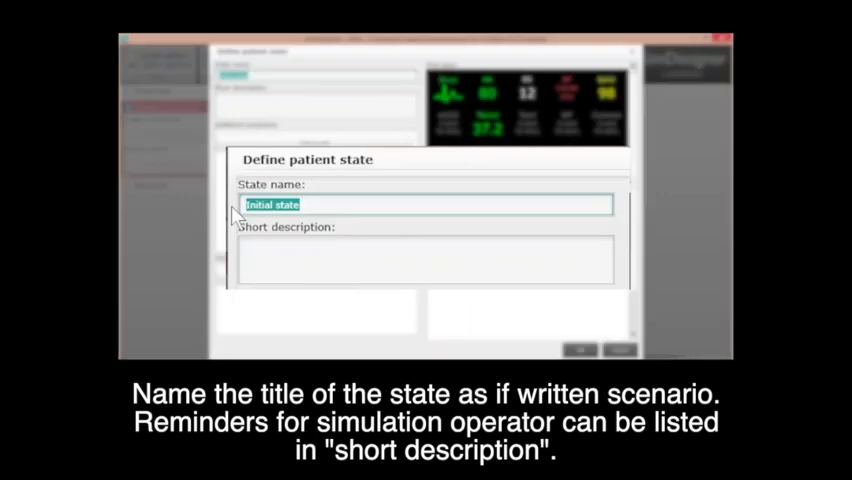
type("Base")
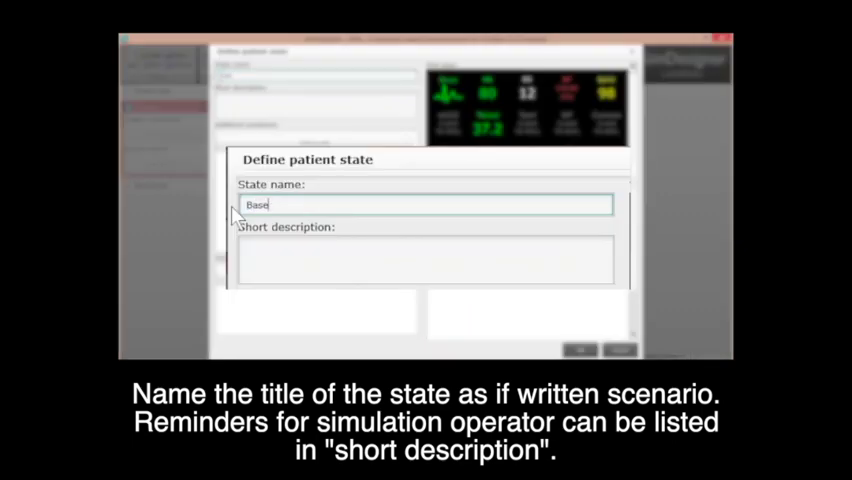
type("line")
left_click(426, 260)
type("S")
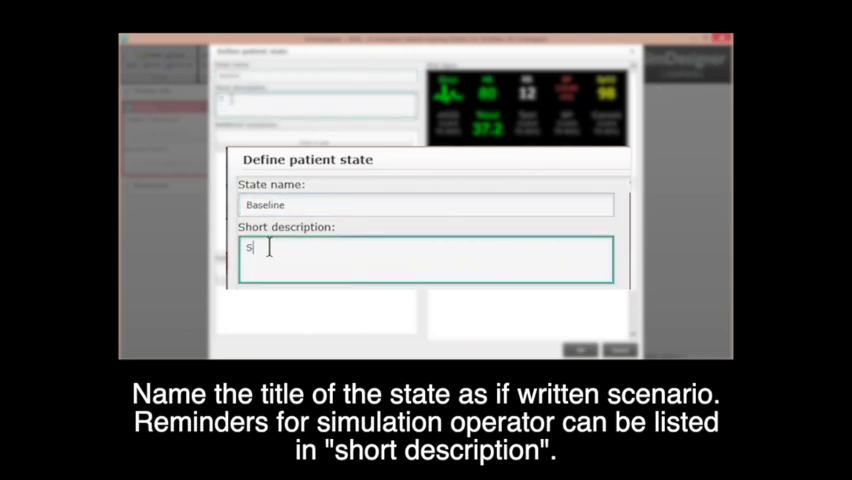
type("table")
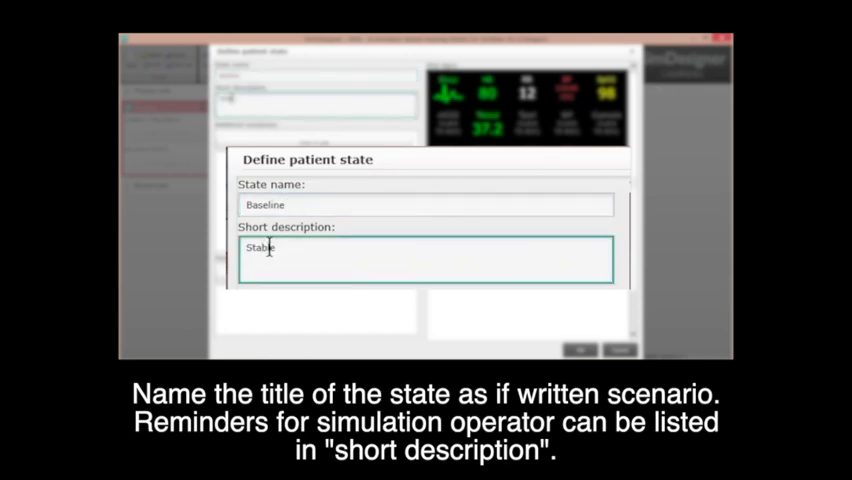
type("A")
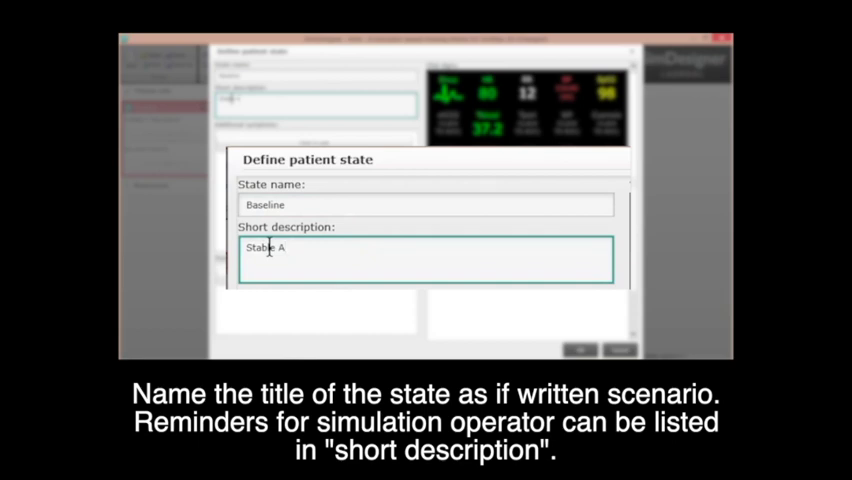
type("Fib")
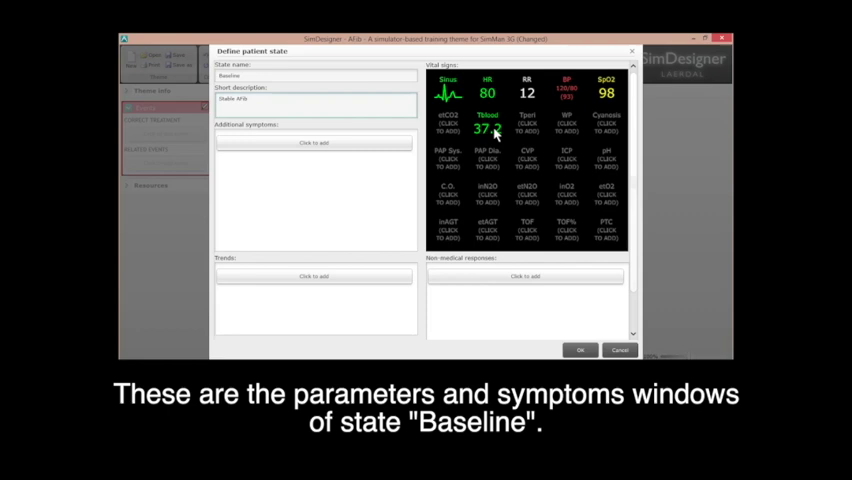
Set Baseline to AFib rhythm, HR 109 and BP 124/84, then begin adding symptoms.
left_click(487, 92)
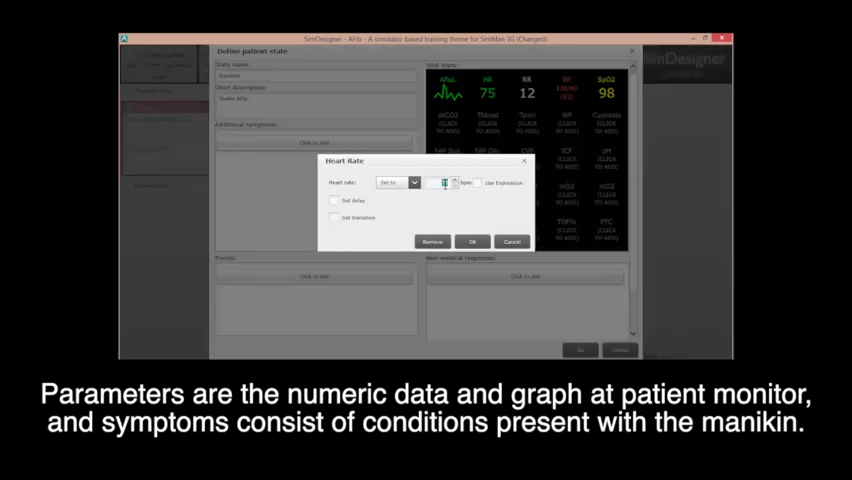
left_click(472, 241)
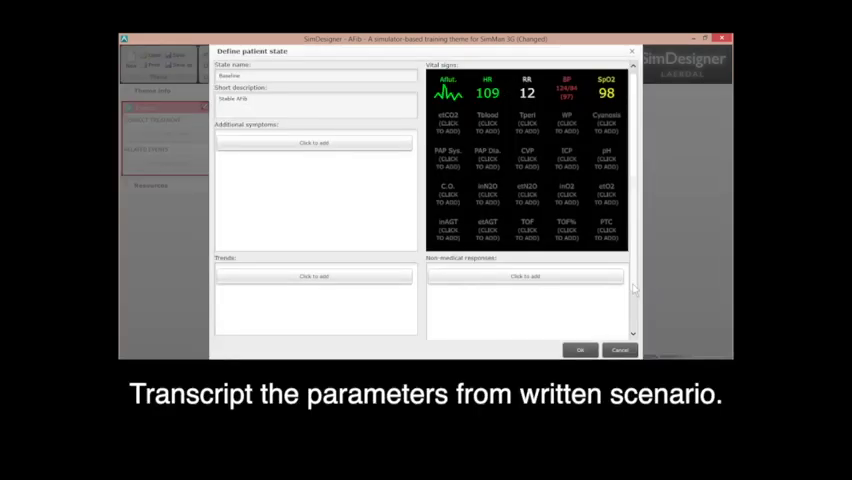
left_click(488, 92)
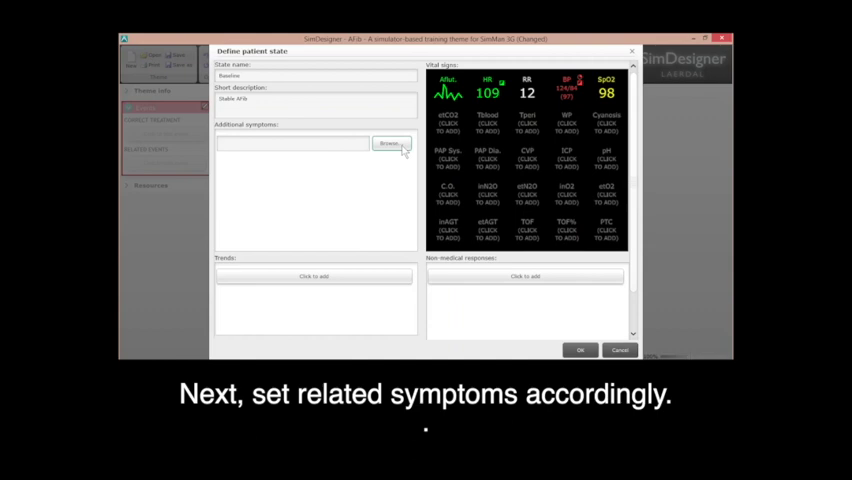
Confirm Baseline's lung sound, blink and eyelid symptoms and save the state.
left_click(392, 143)
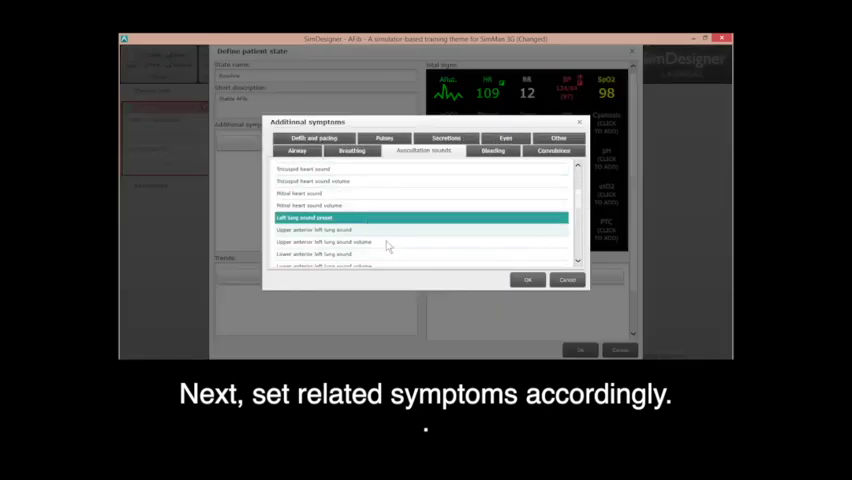
scroll("down", 3)
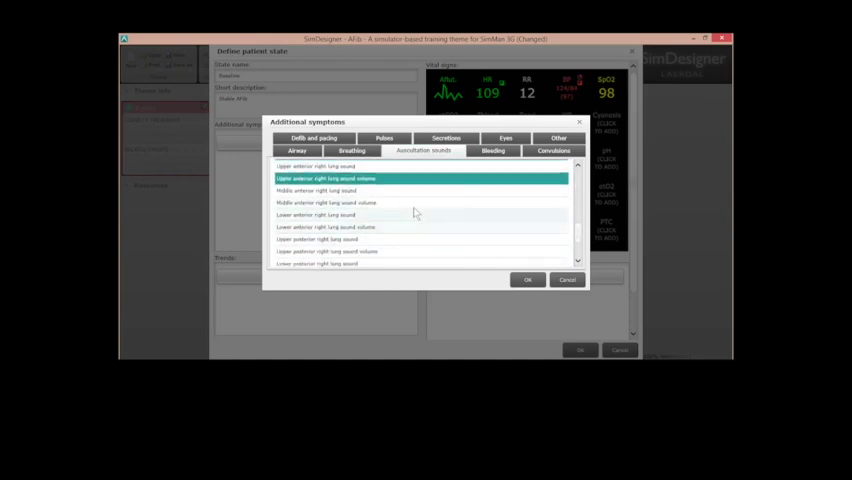
left_click(527, 279)
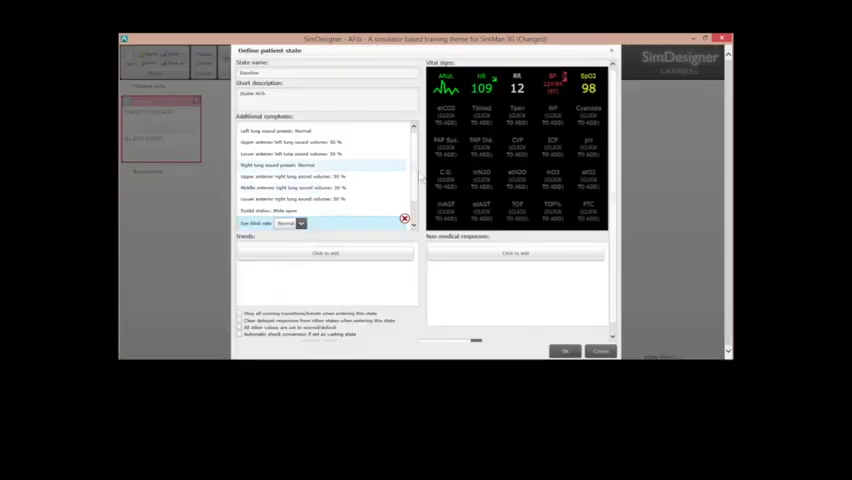
left_click(301, 212)
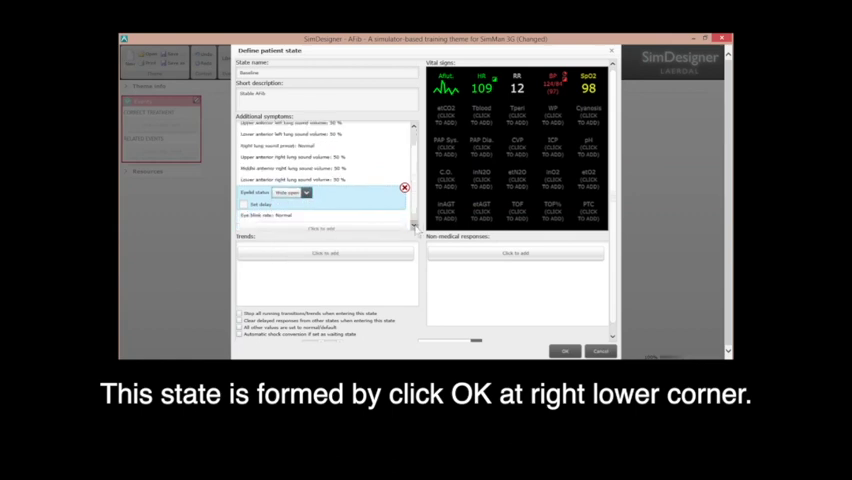
scroll("down", 3)
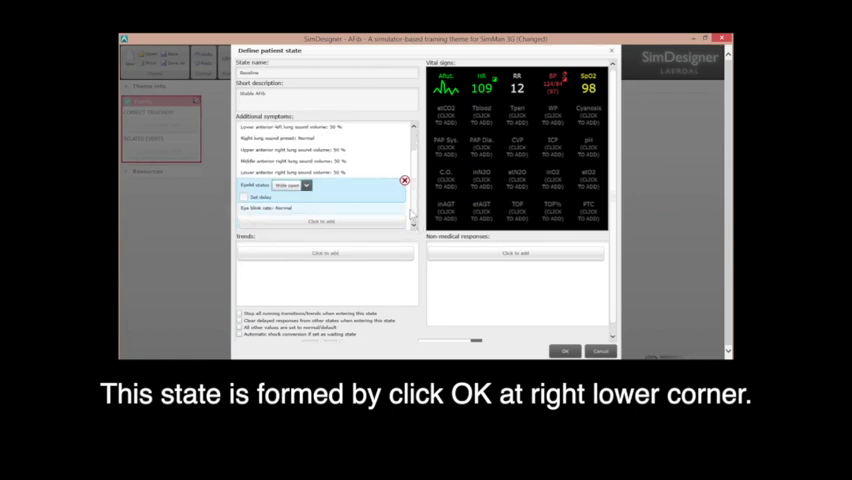
scroll("up", 3)
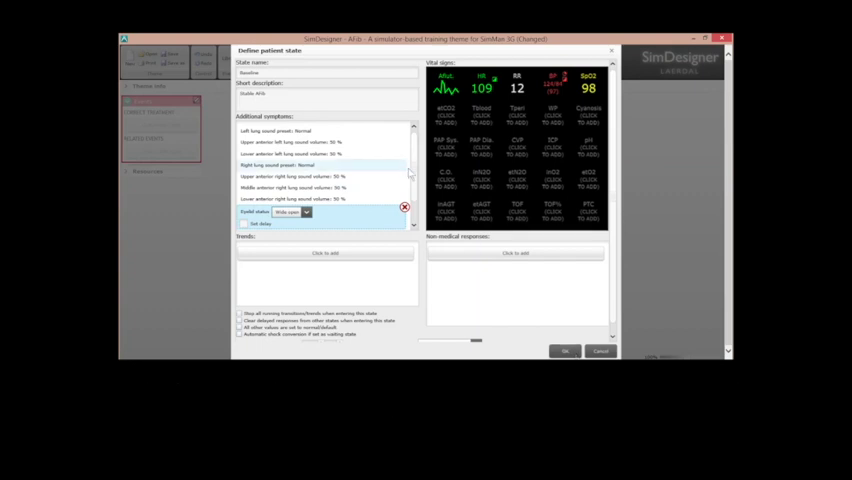
left_click(565, 351)
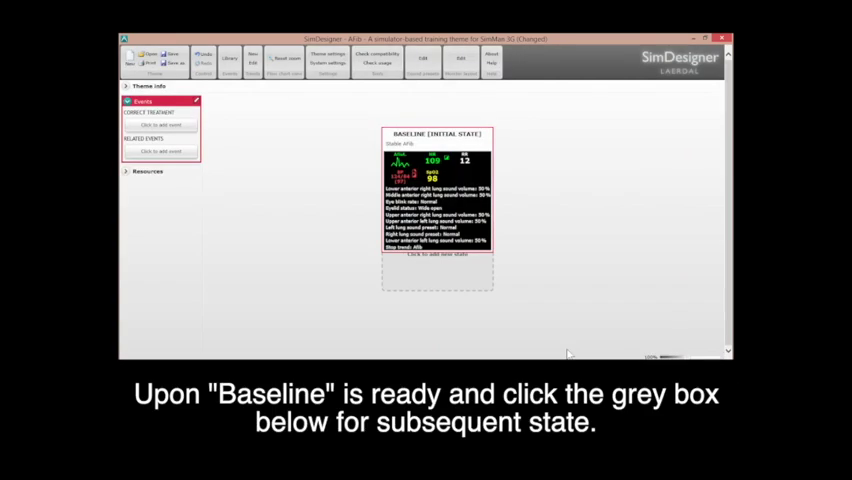
mouse_move(472, 305)
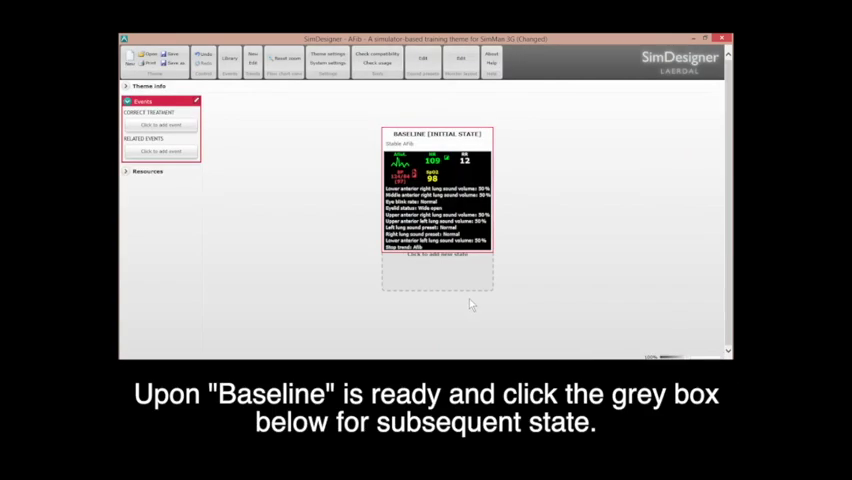
Define a new state with AFib rhythm, HR 109, RR 18, BP 124/84 and SpO2 98.
left_click(433, 275)
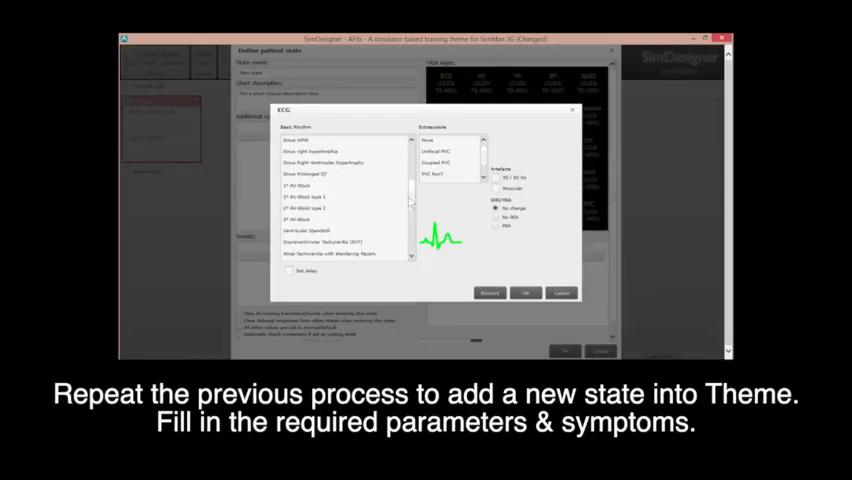
left_click(524, 293)
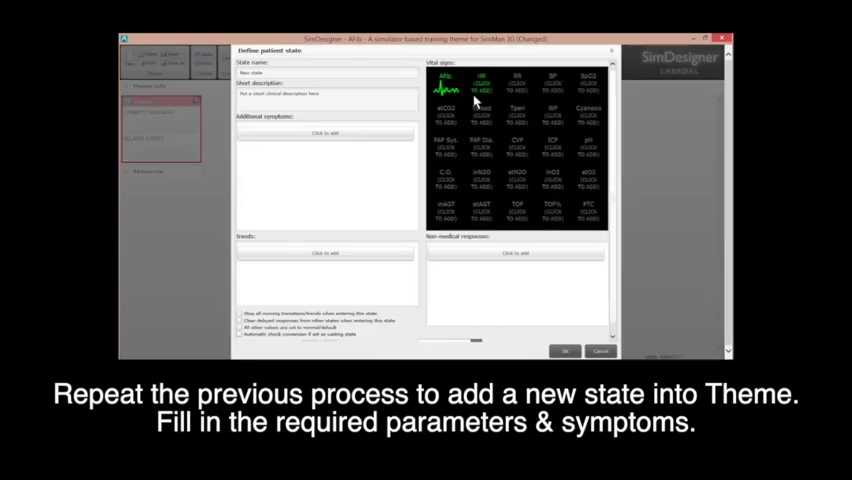
left_click(481, 80)
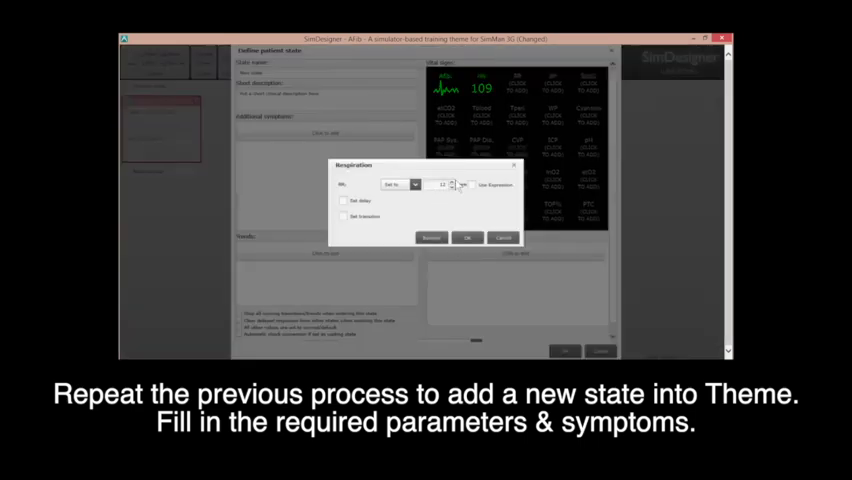
left_click(468, 237)
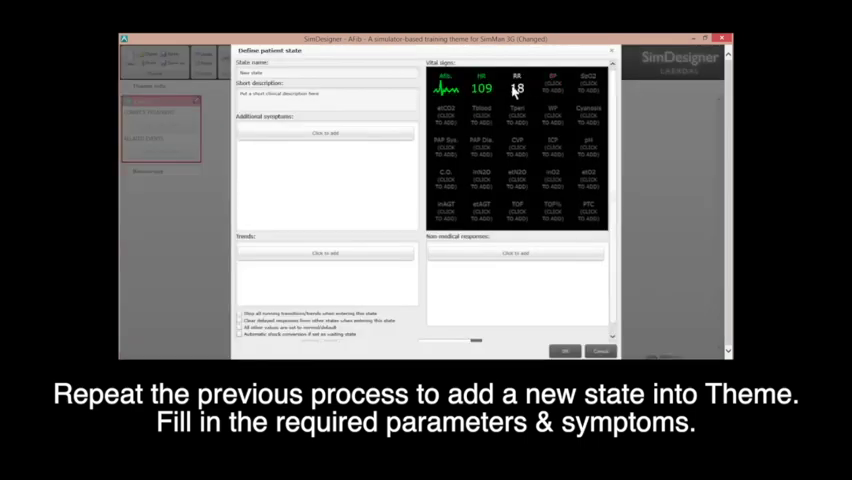
left_click(554, 88)
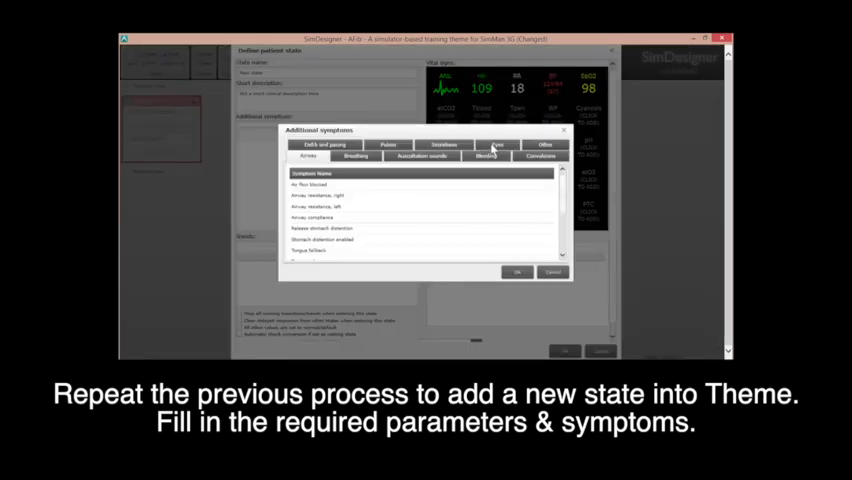
left_click(422, 155)
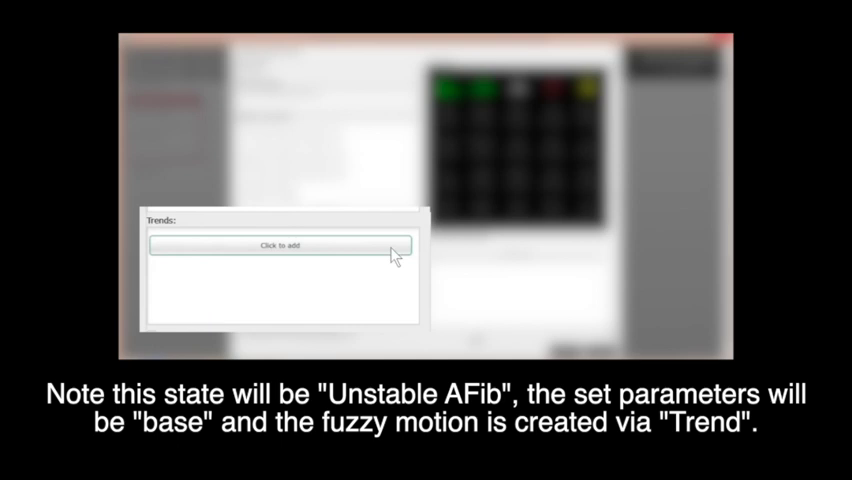
Attach the AFib.tnd trend set to Start and save the state.
left_click(283, 247)
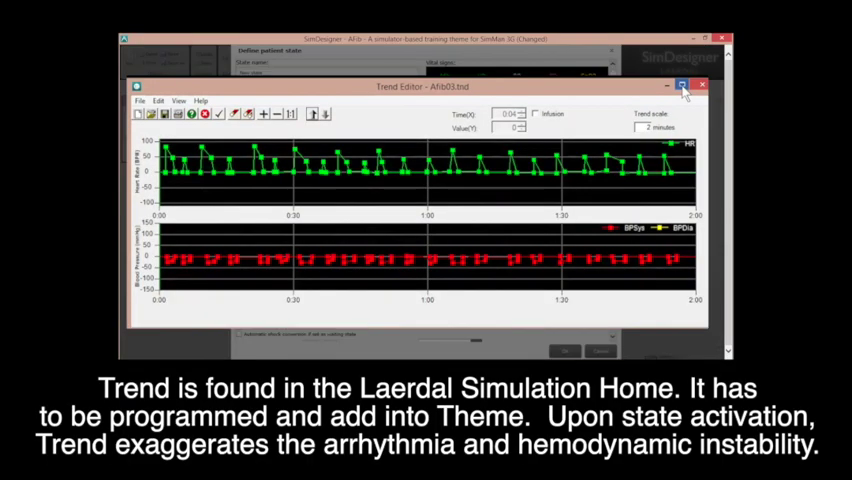
left_click(701, 85)
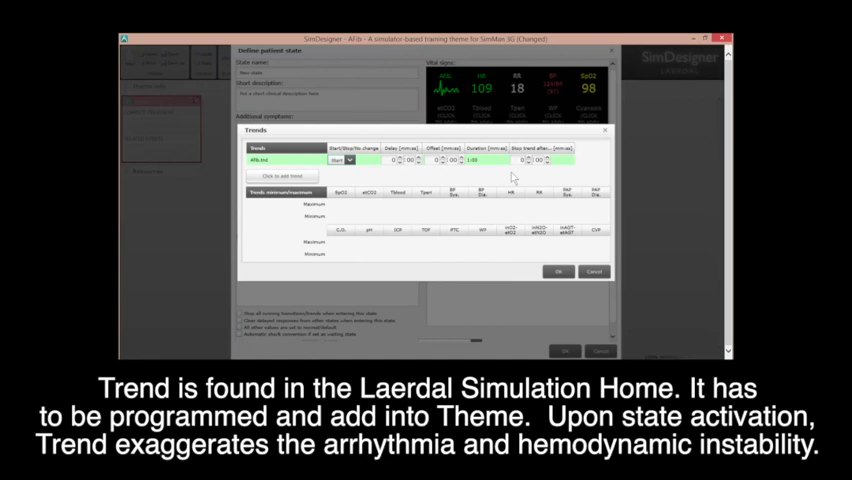
mouse_move(372, 178)
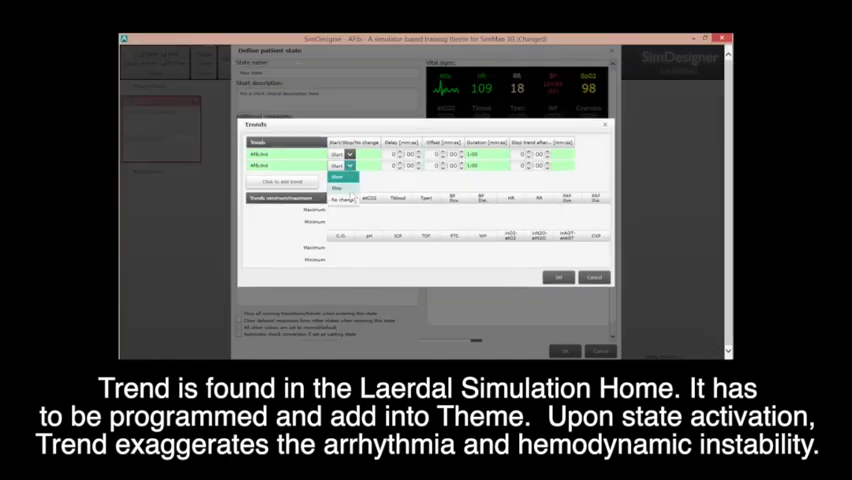
left_click(283, 181)
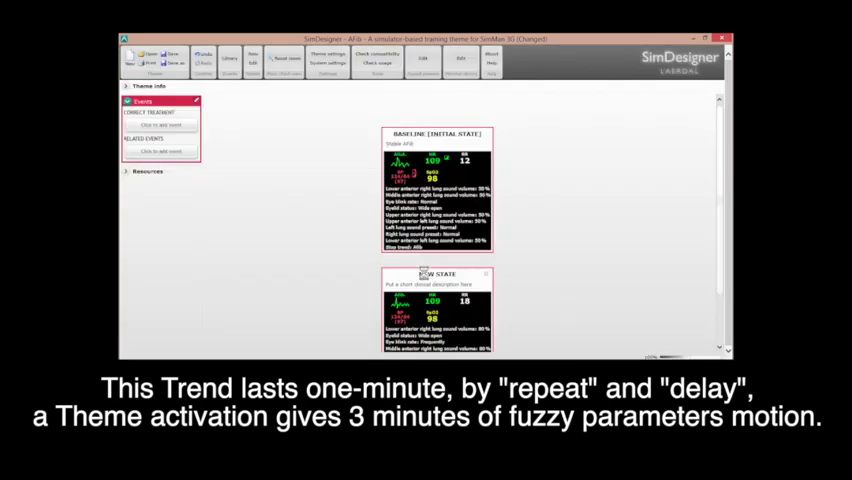
Scroll to the Unstable AFib state card and open Resources > Themes.
scroll("down", 3)
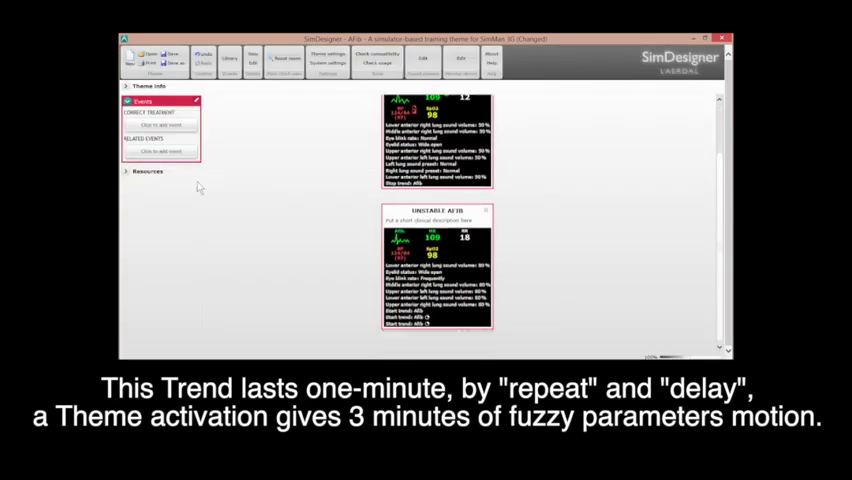
left_click(147, 171)
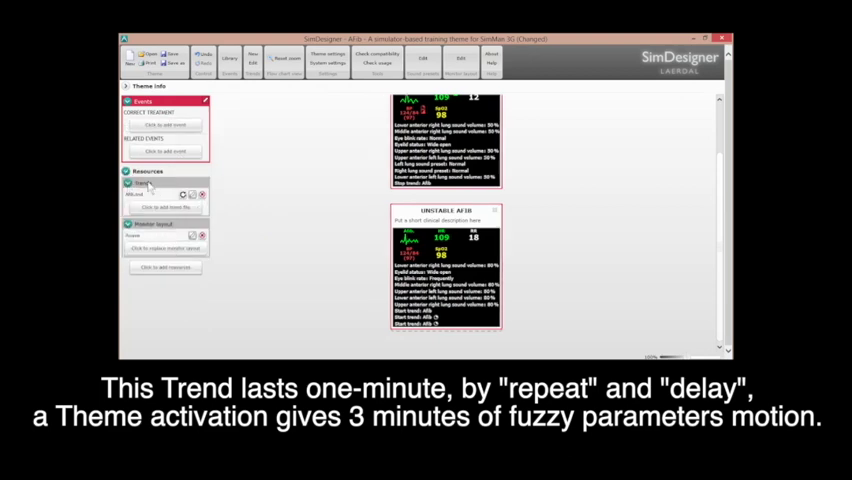
left_click(172, 54)
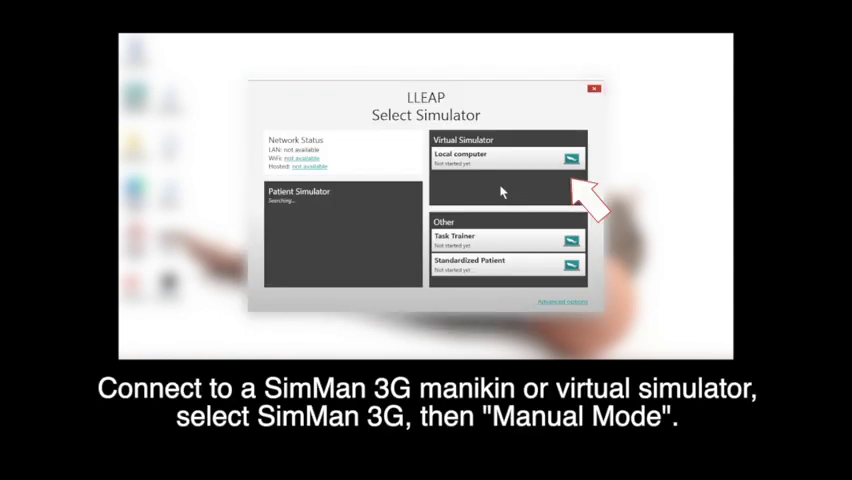
Load the AFib theme on the local virtual SimMan 3G in Manual Mode.
left_click(509, 158)
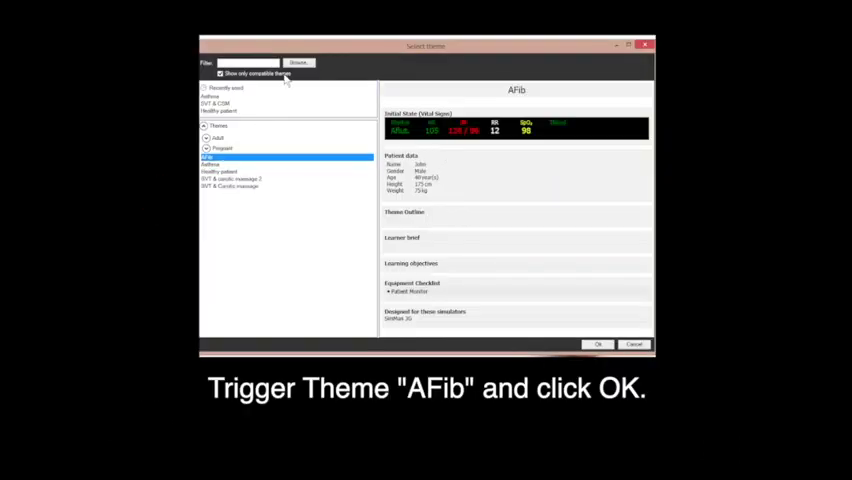
left_click(597, 344)
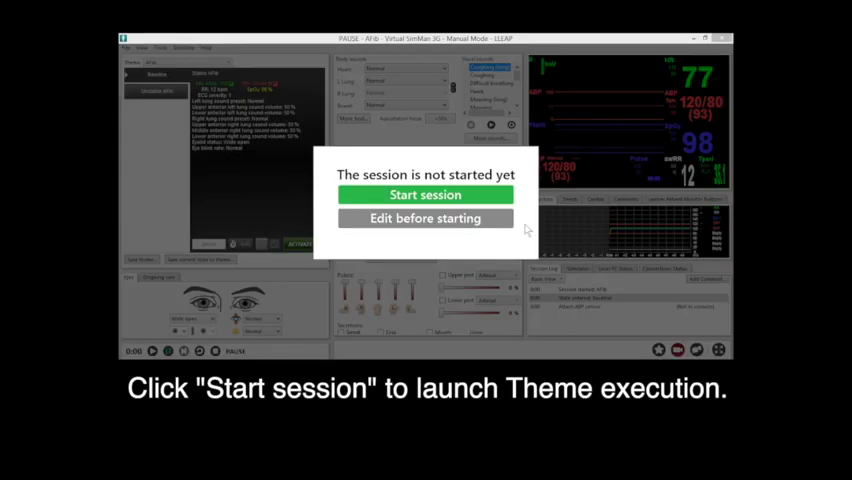
Start the session and activate the Baseline state.
left_click(424, 194)
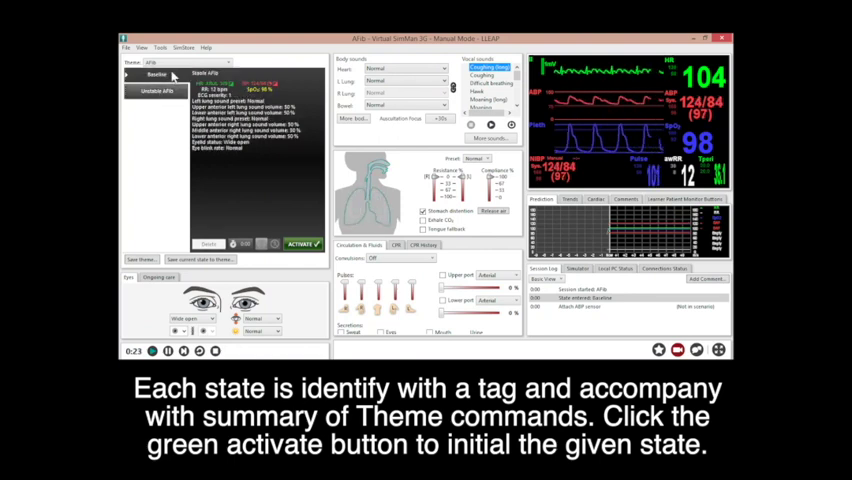
left_click(302, 243)
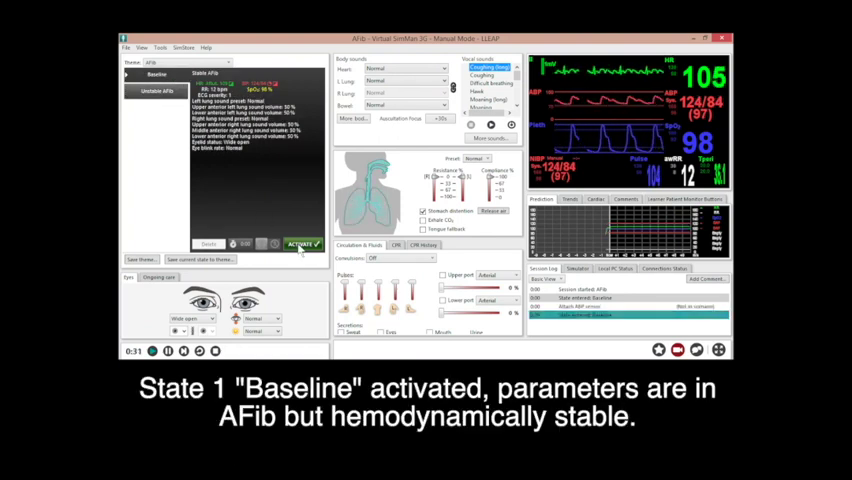